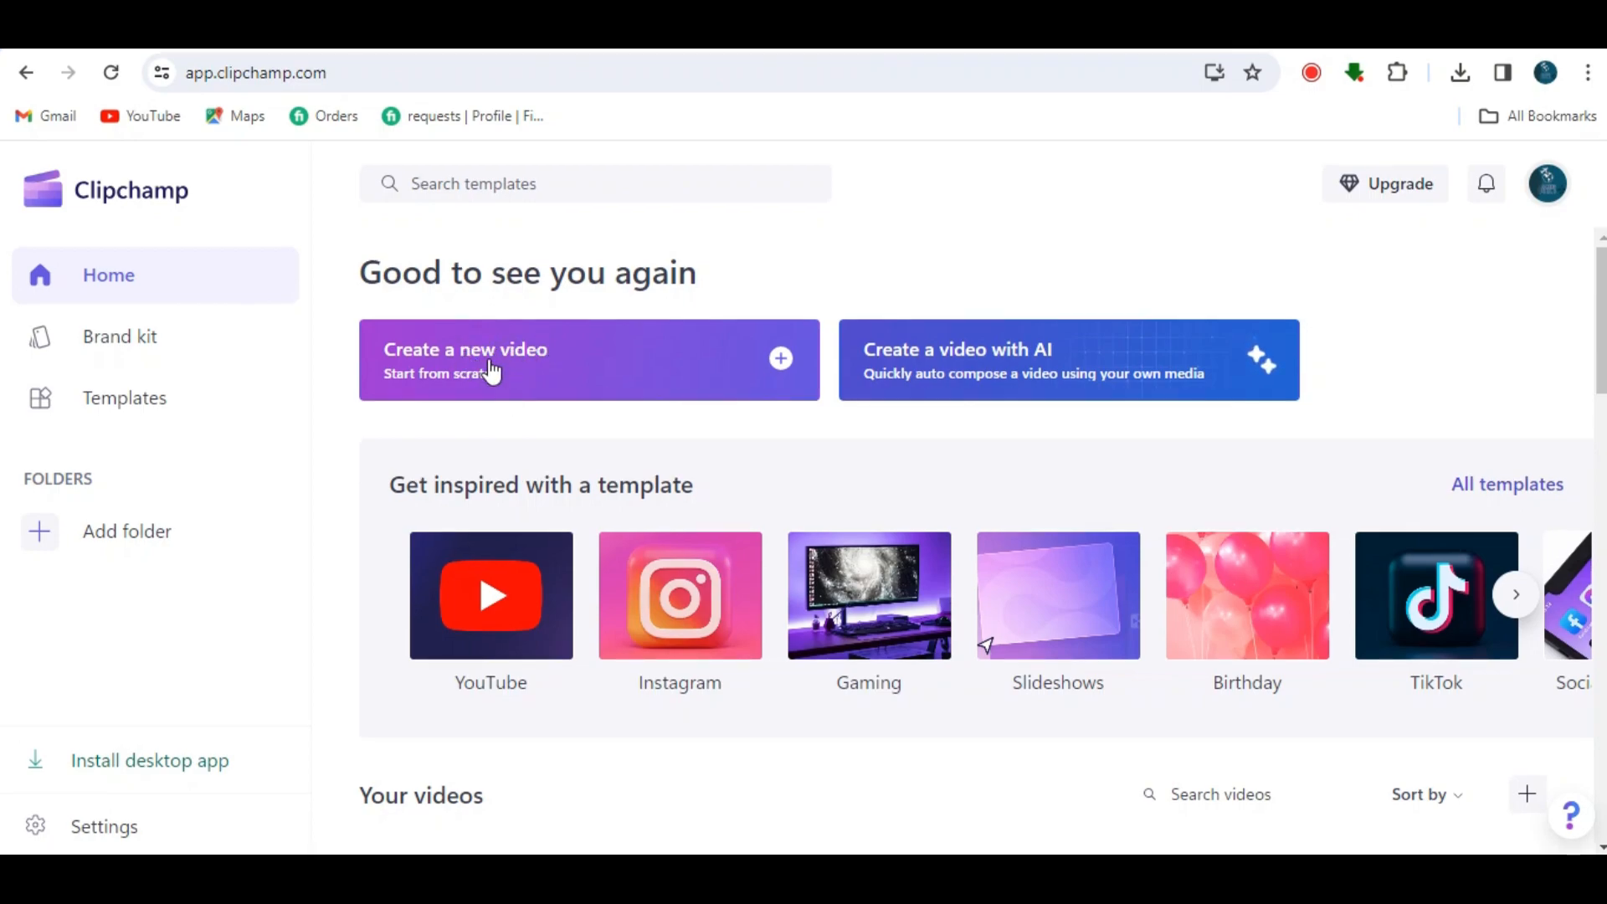
Create a new blank video project and import 'Intro green screen effect' from Downloads into the media library.
click(487, 358)
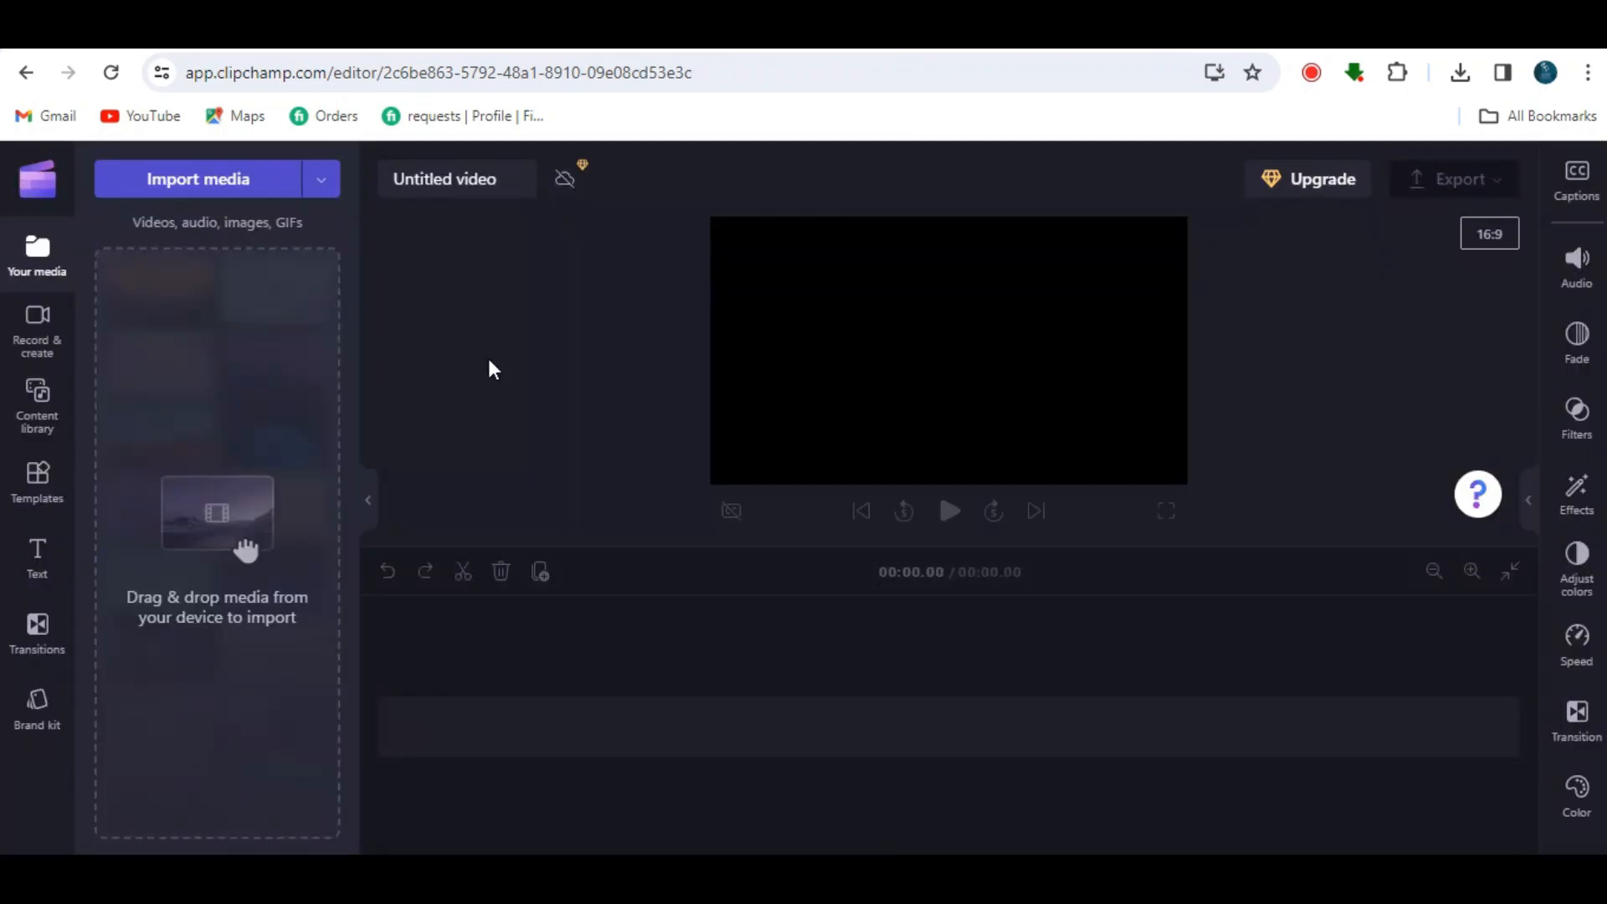
mouse_move(184, 194)
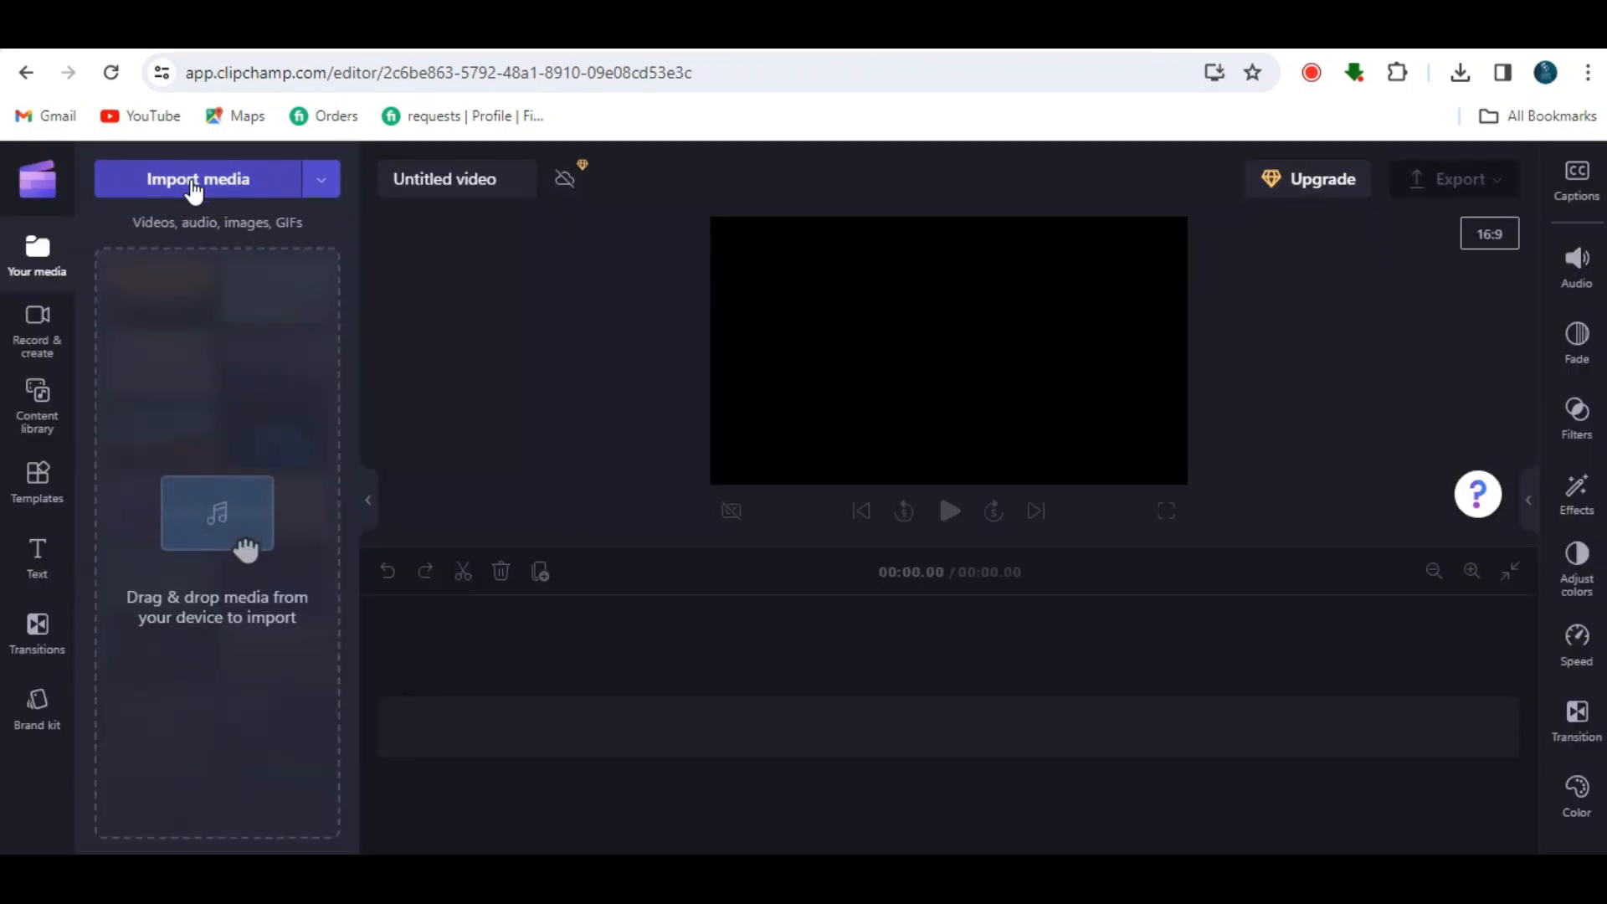
click(198, 179)
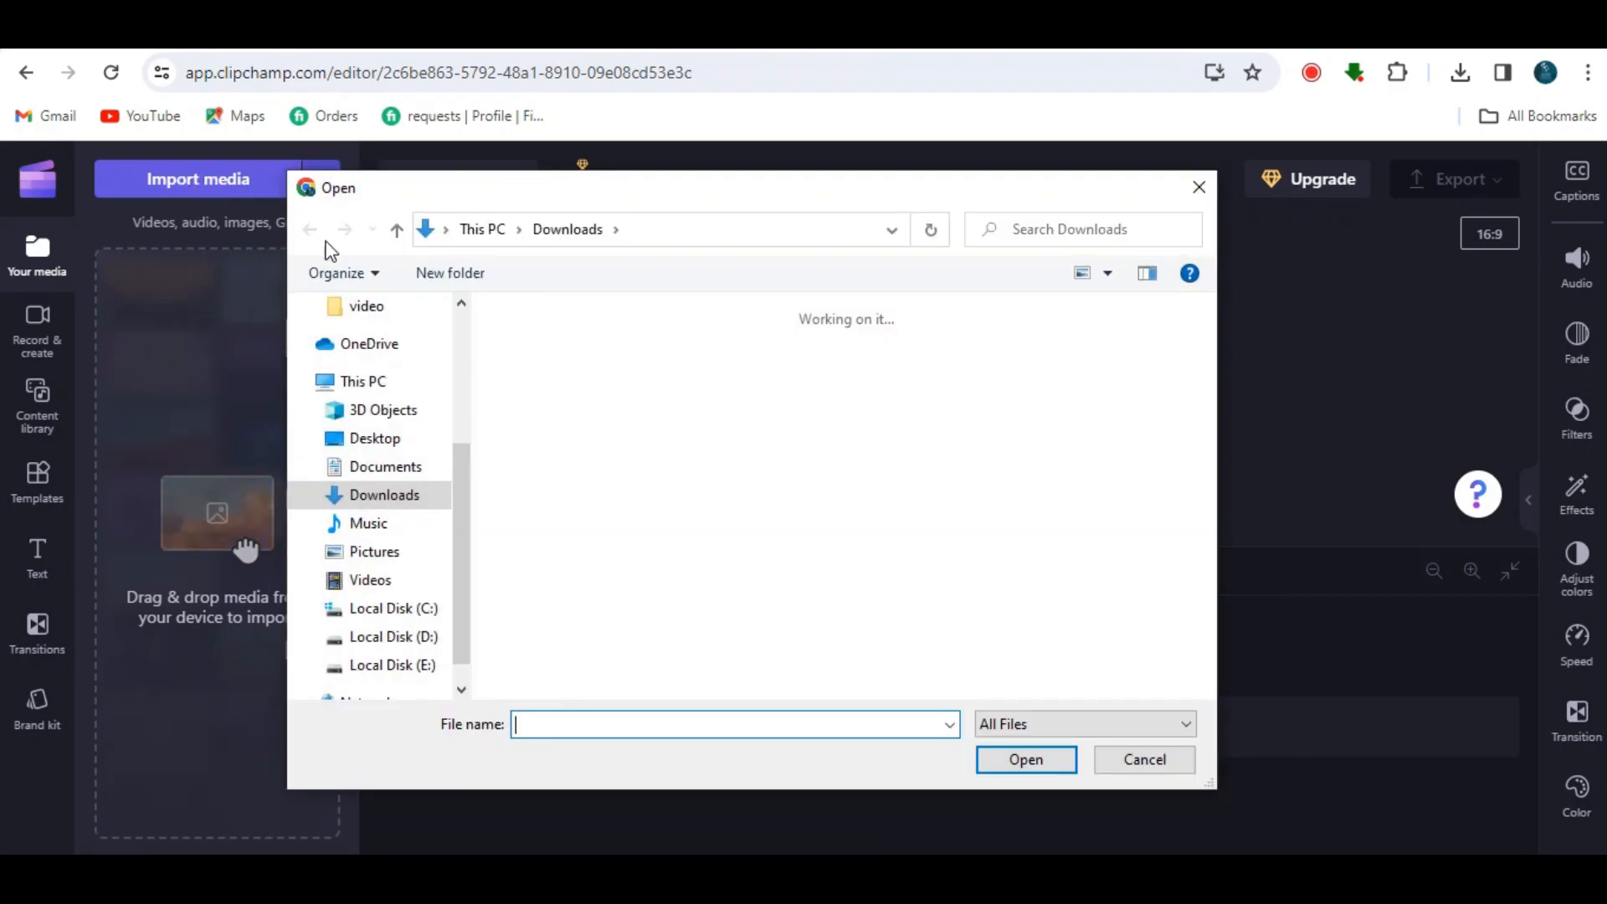
click(554, 407)
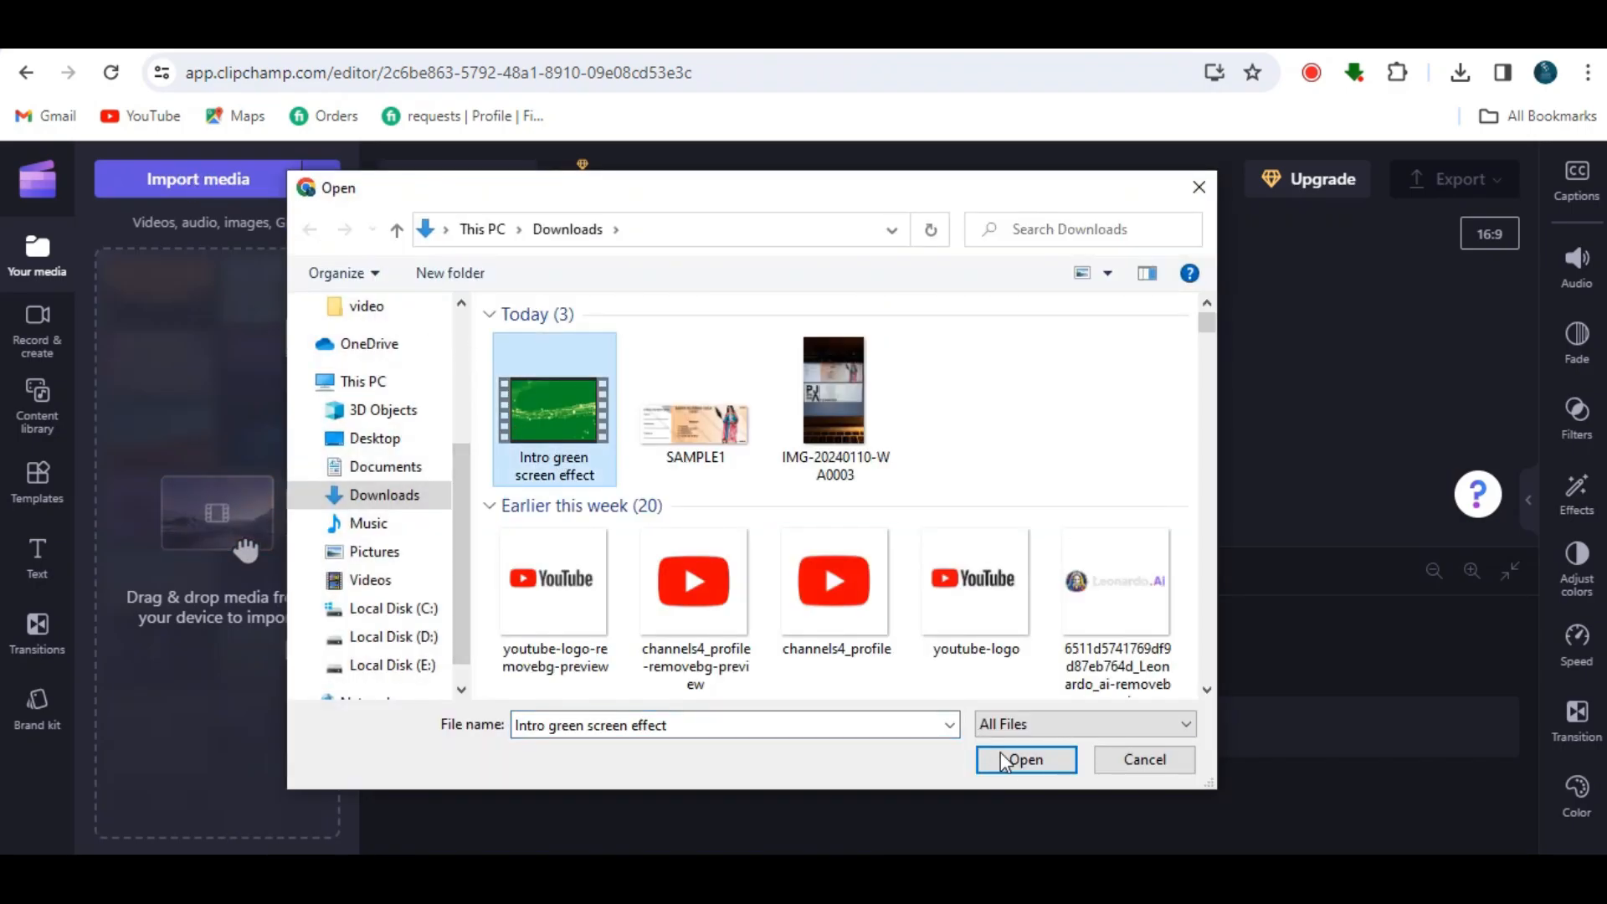
click(1024, 760)
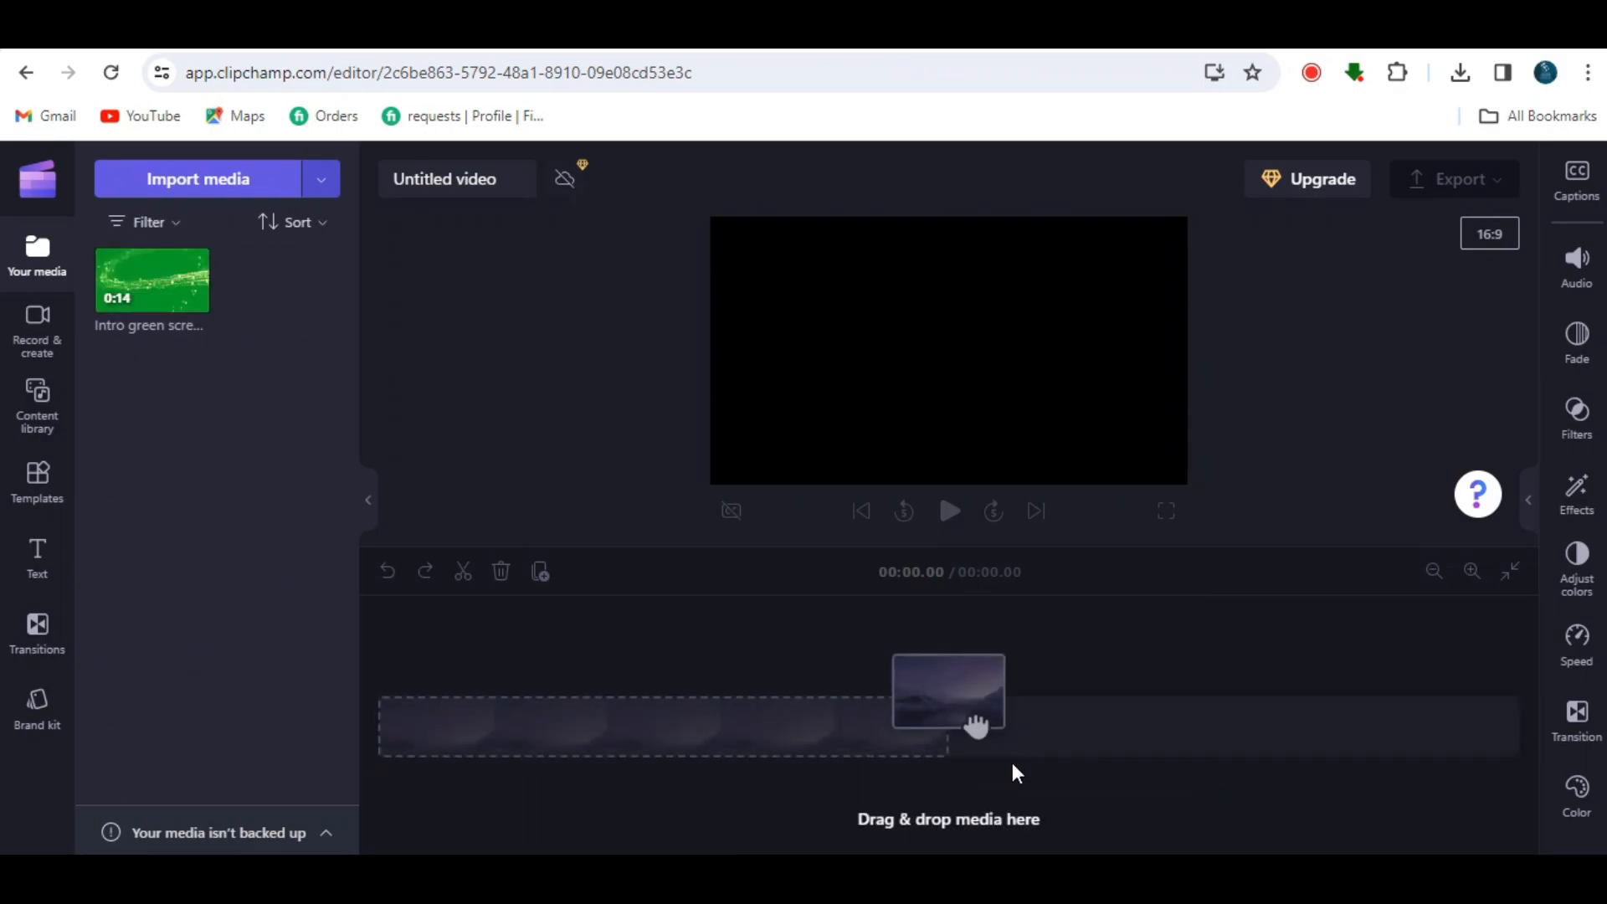
mouse_move(153, 284)
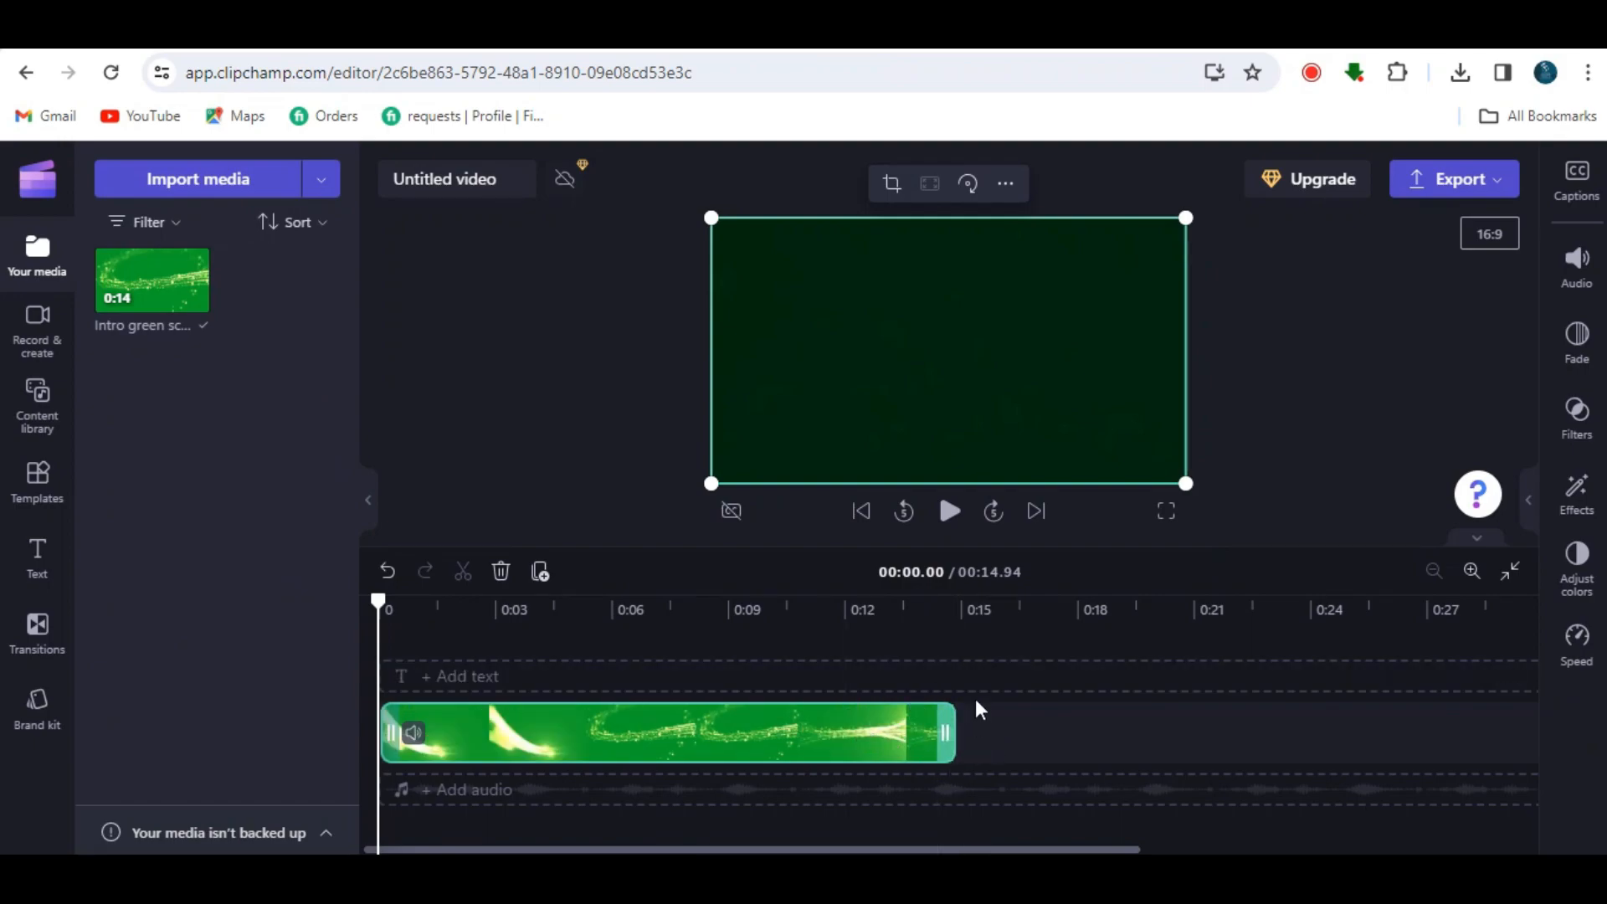
mouse_move(948, 731)
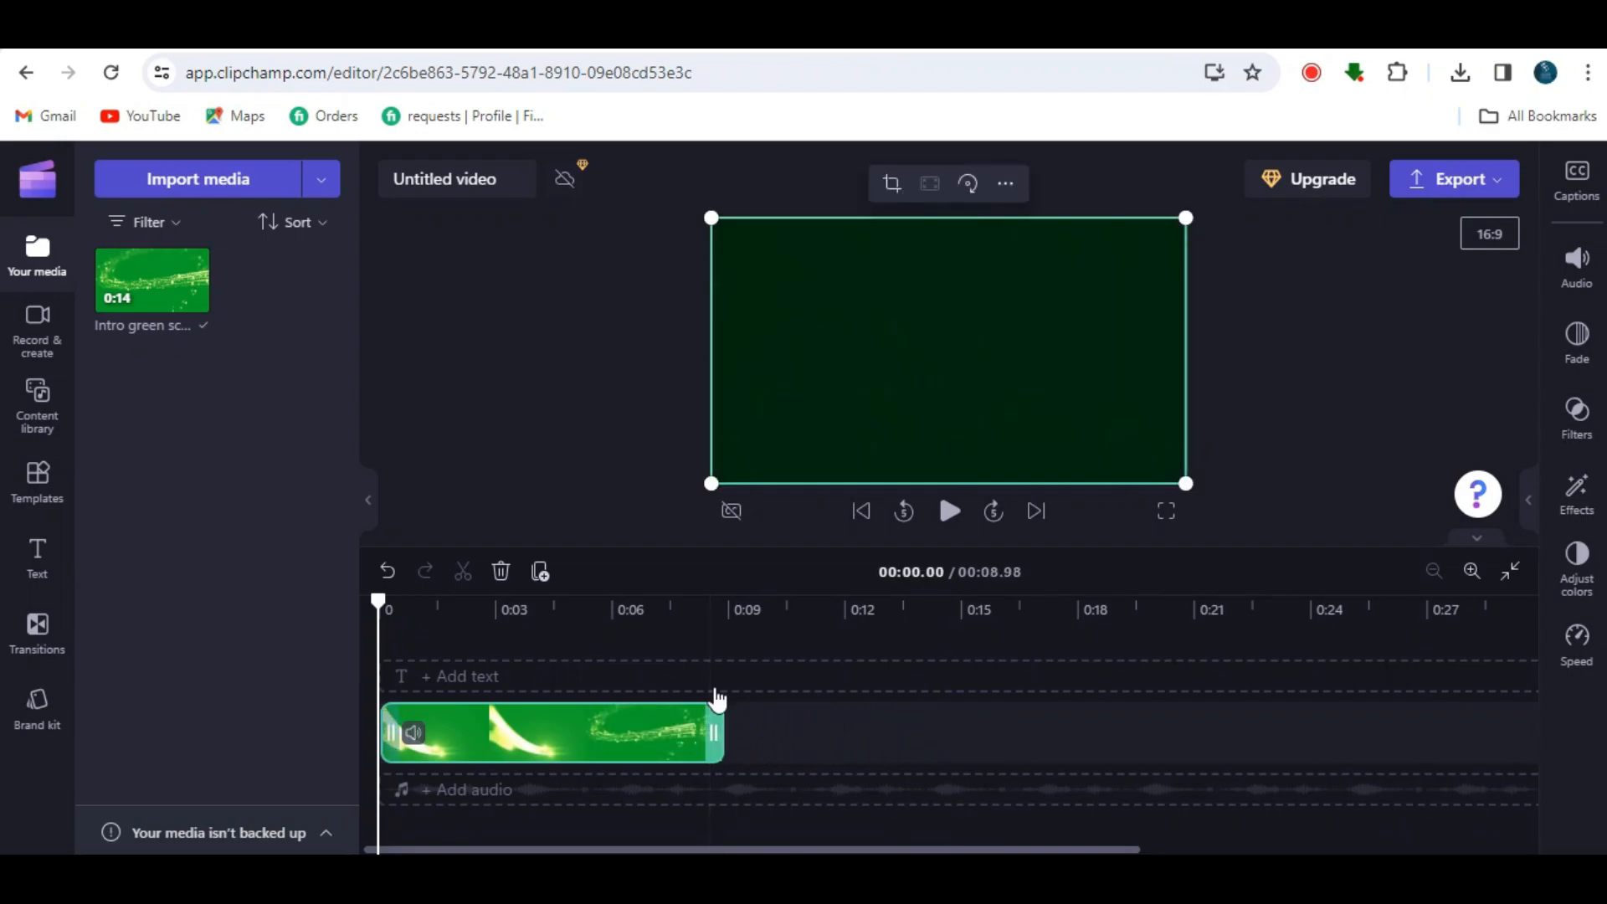
mouse_move(787, 745)
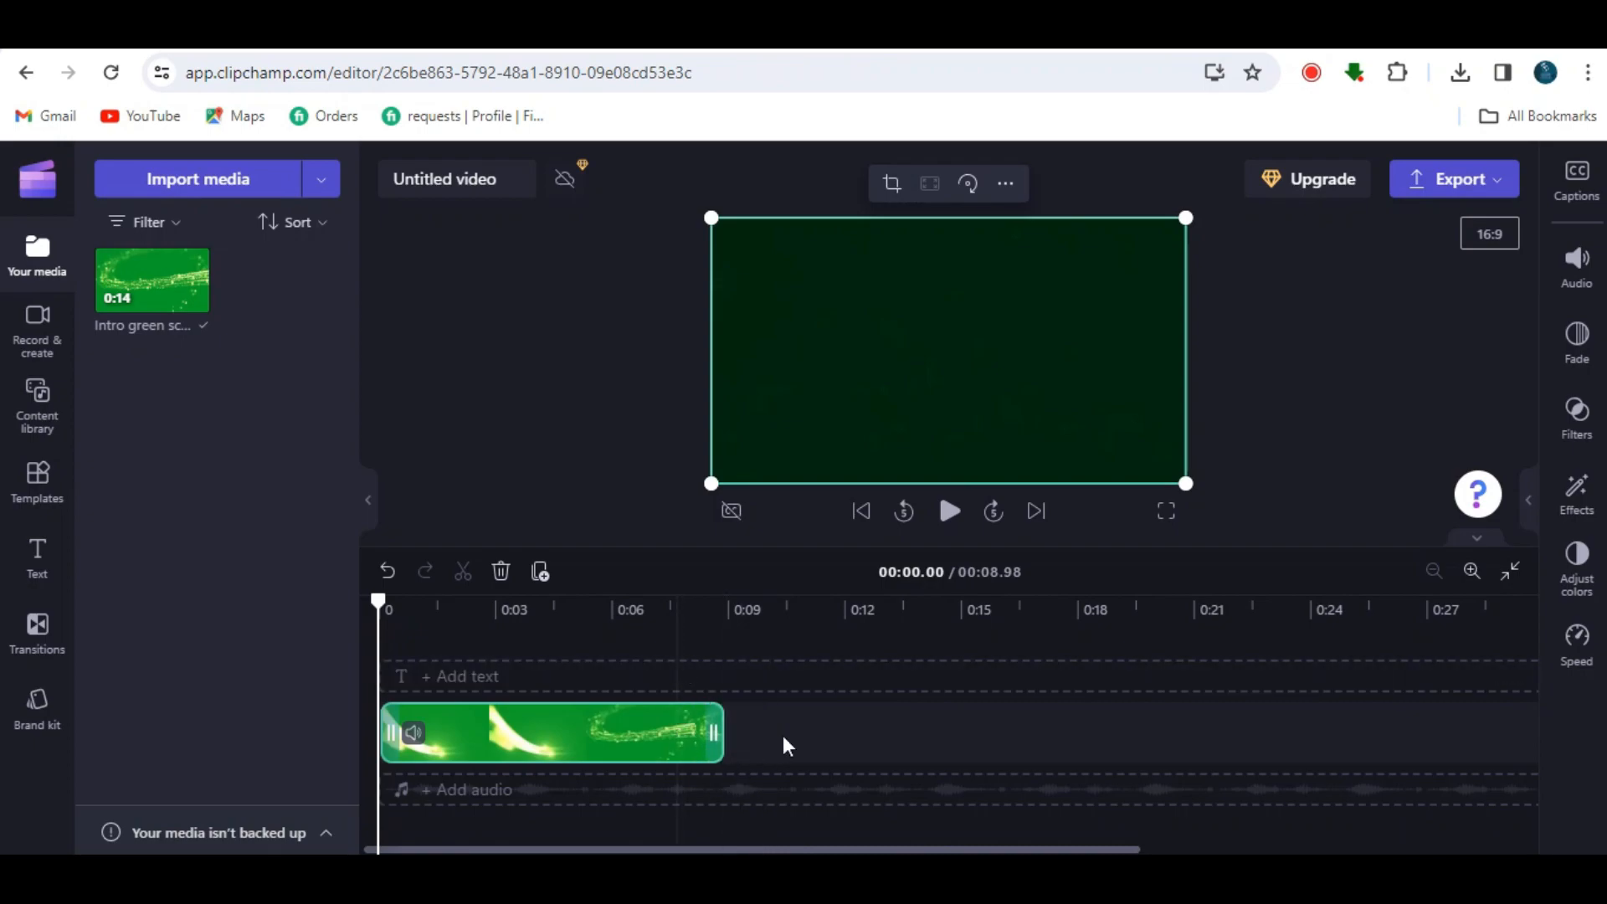